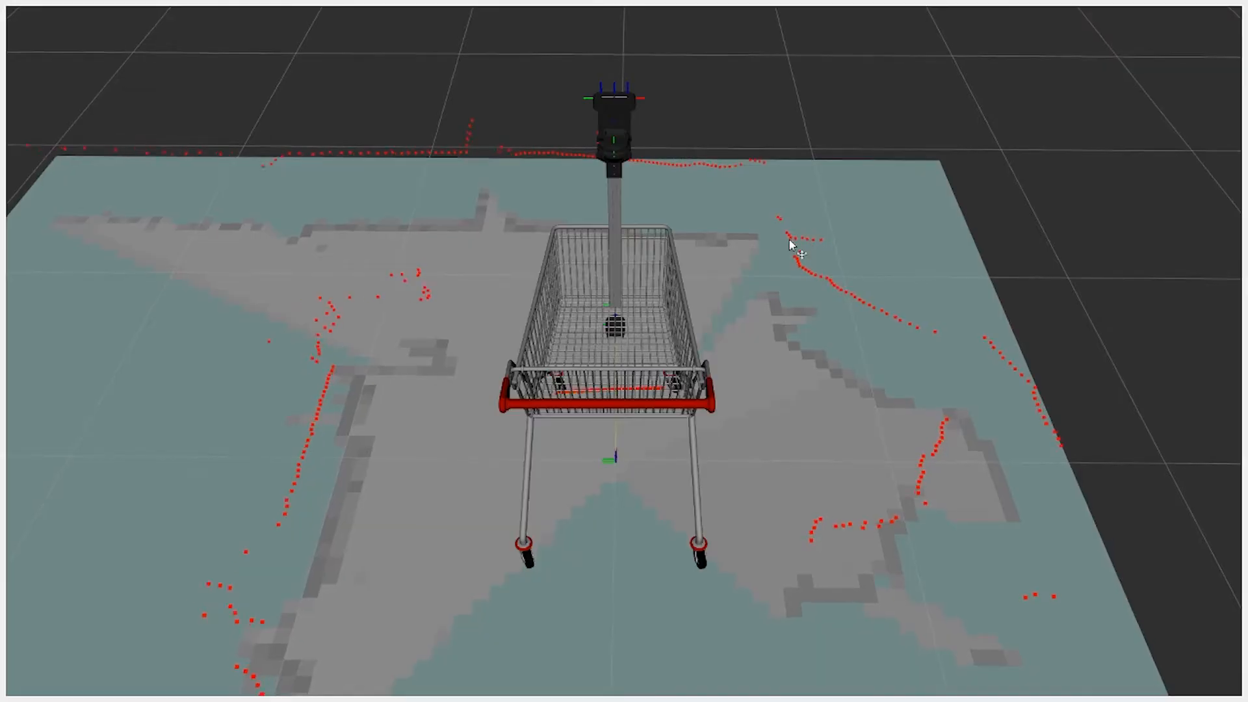
# - Sweep the ptz_pan slider across its range, leaving pan near -1.85 and tilt at 0
pyautogui.scroll(-3)
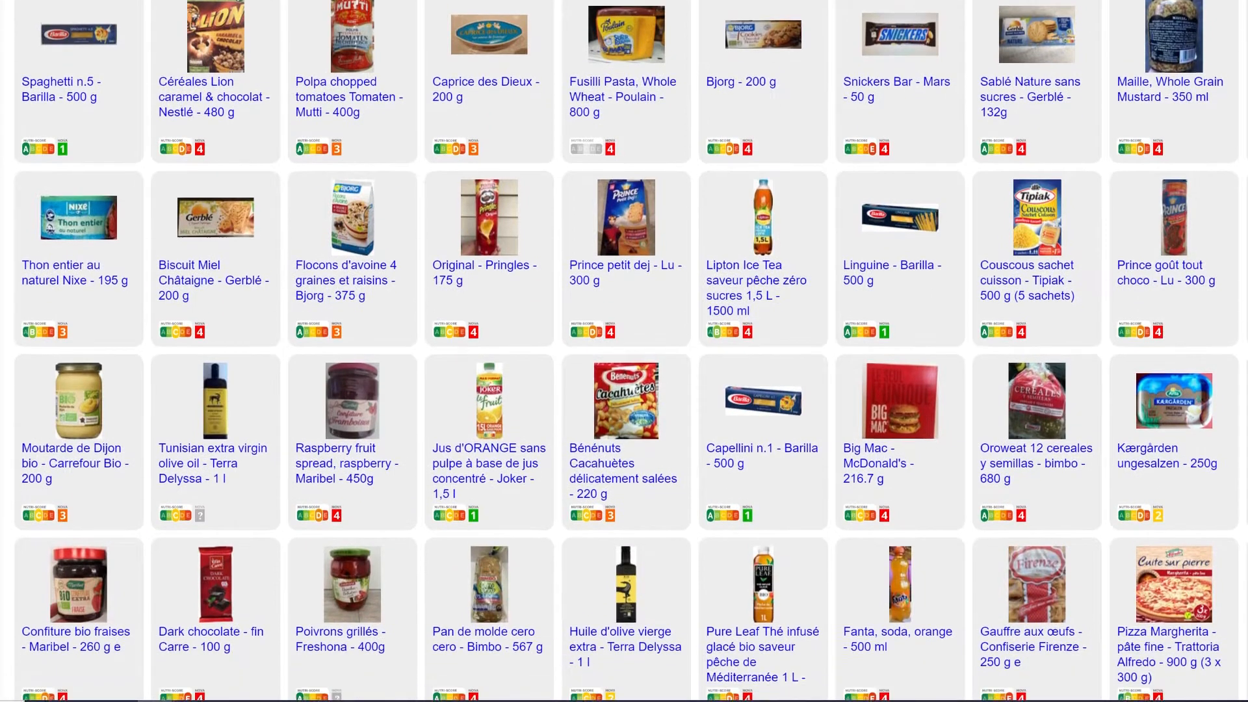
pyautogui.scroll(-3)
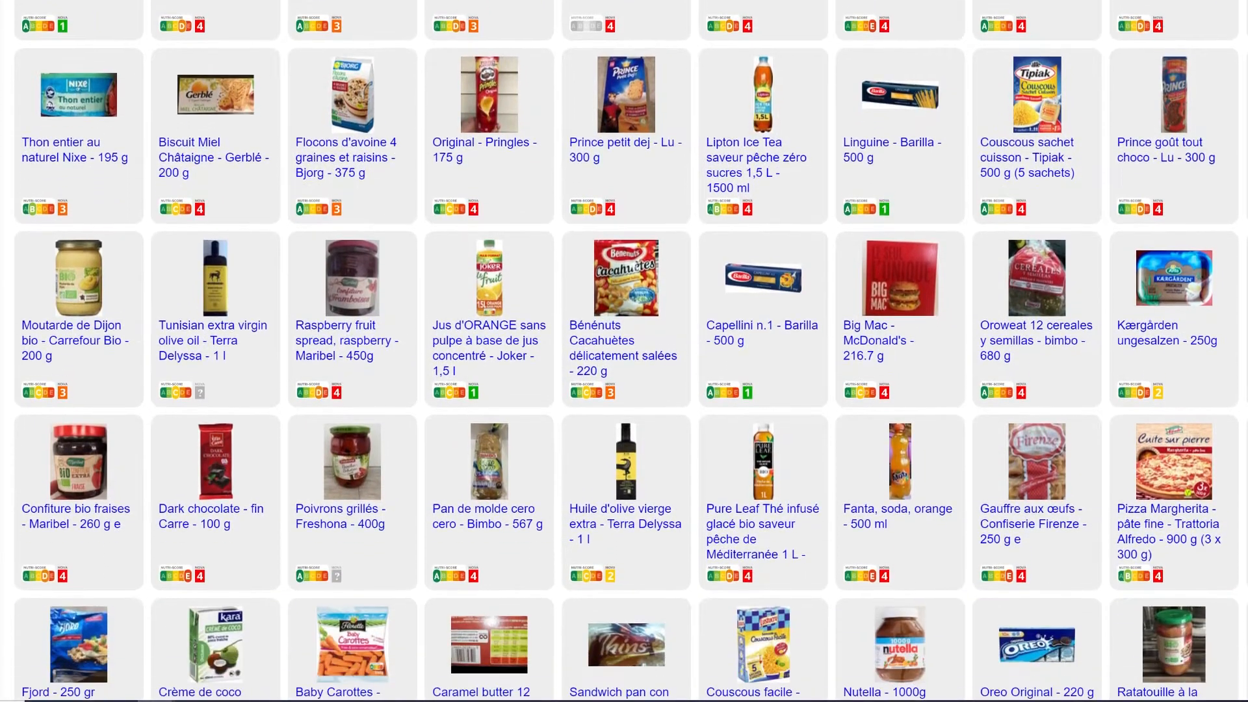
pyautogui.scroll(-3)
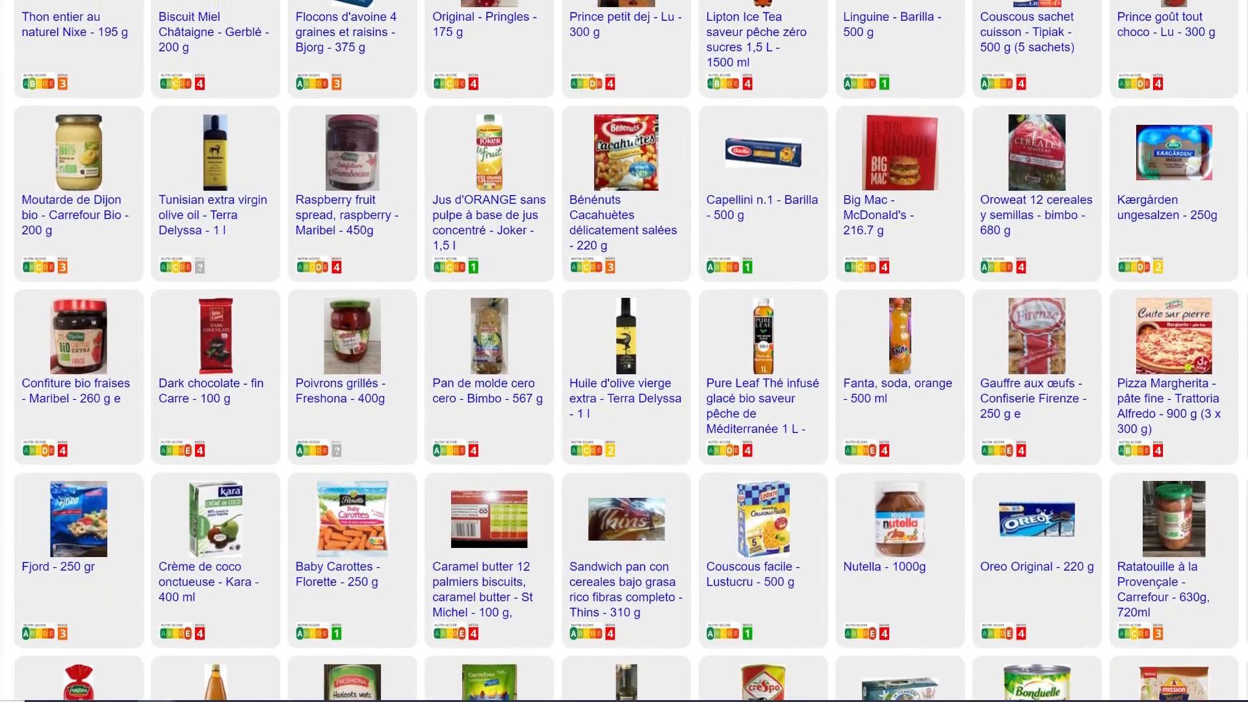
pyautogui.scroll(-3)
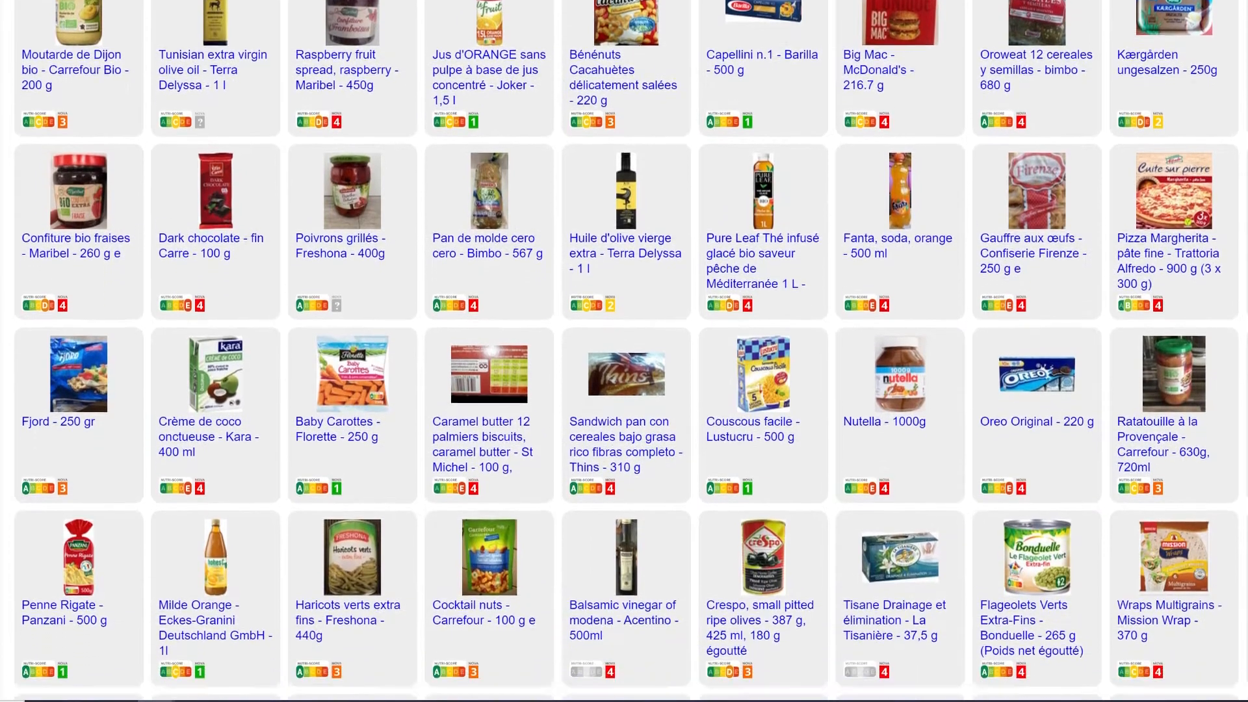
pyautogui.scroll(-3)
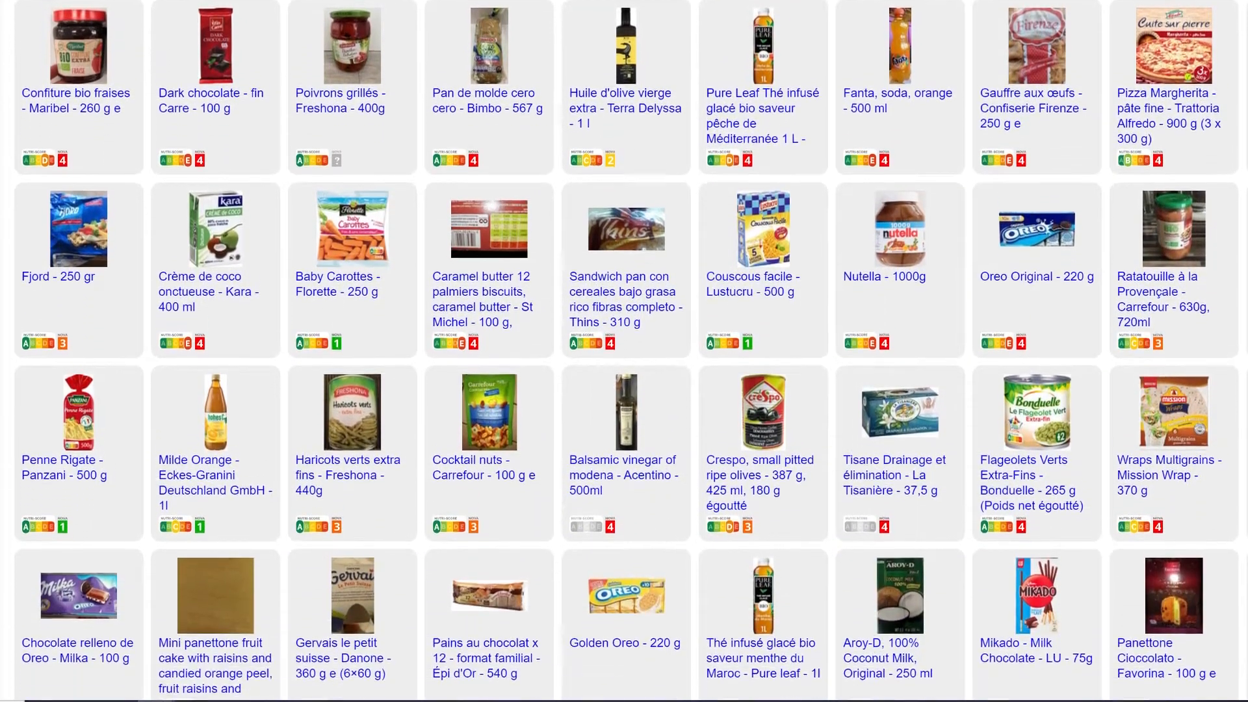
pyautogui.scroll(-3)
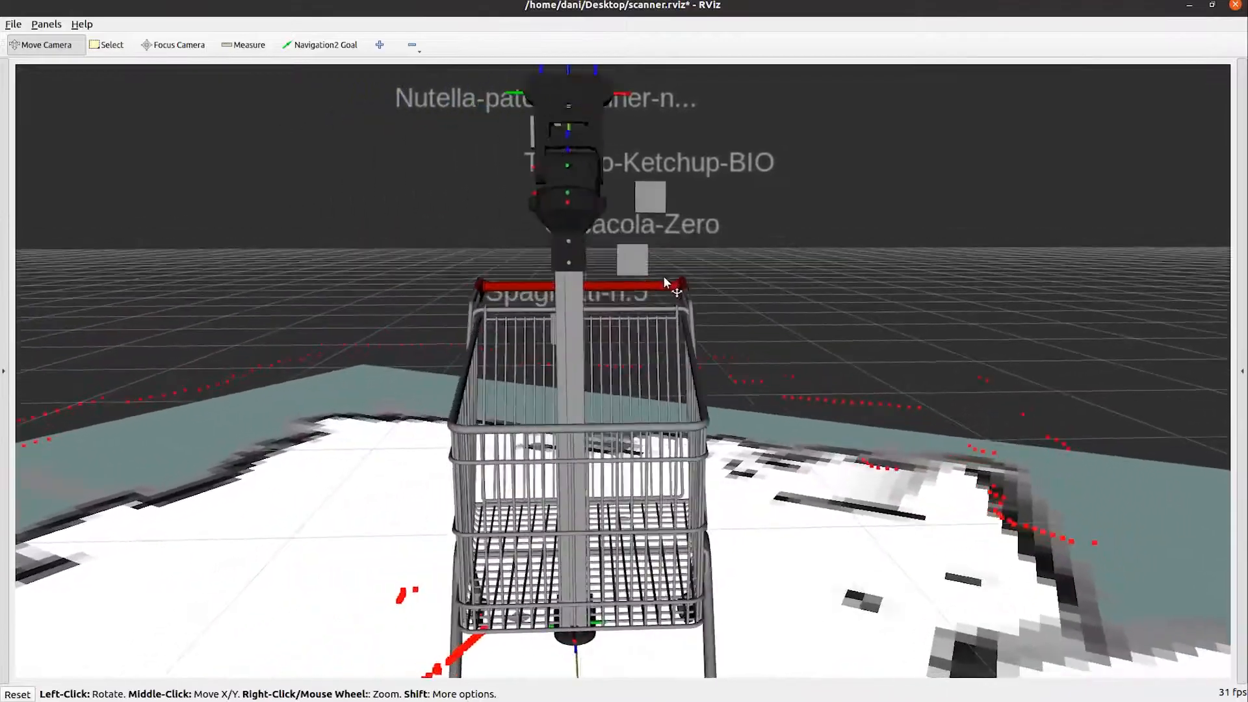
pyautogui.moveTo(669, 287); pyautogui.dragTo(772, 297)
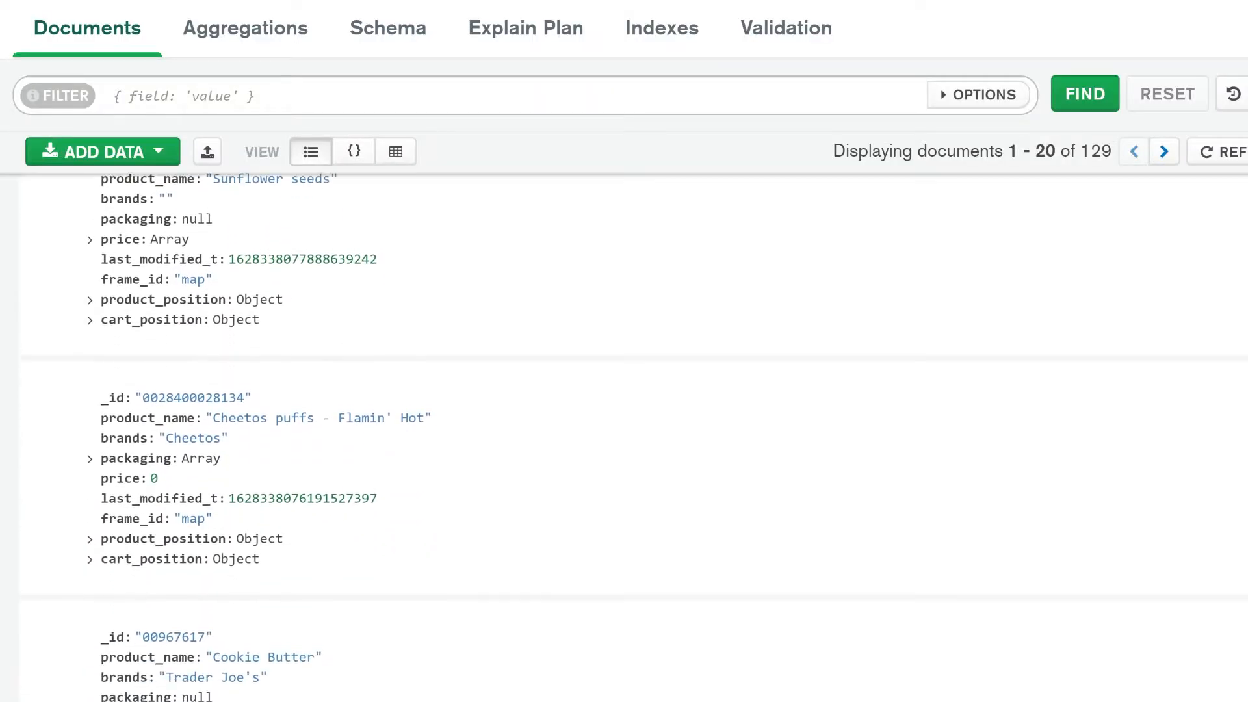
pyautogui.scroll(-3)
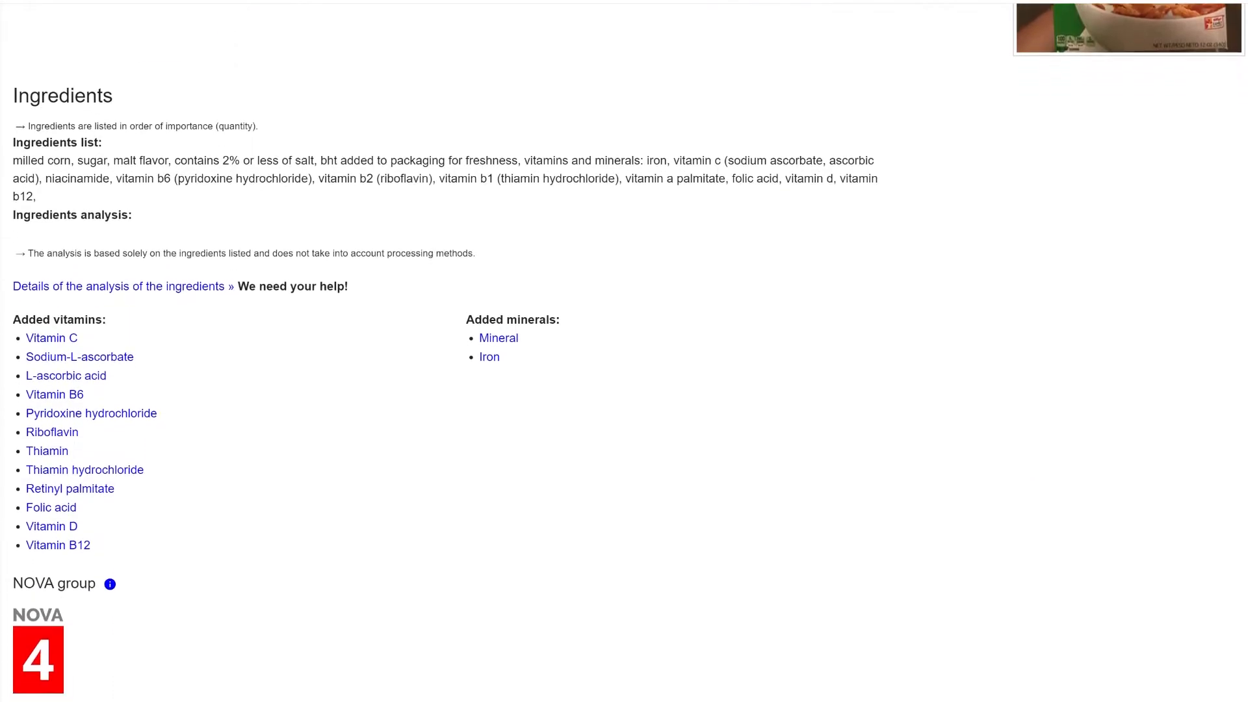
pyautogui.scroll(-3)
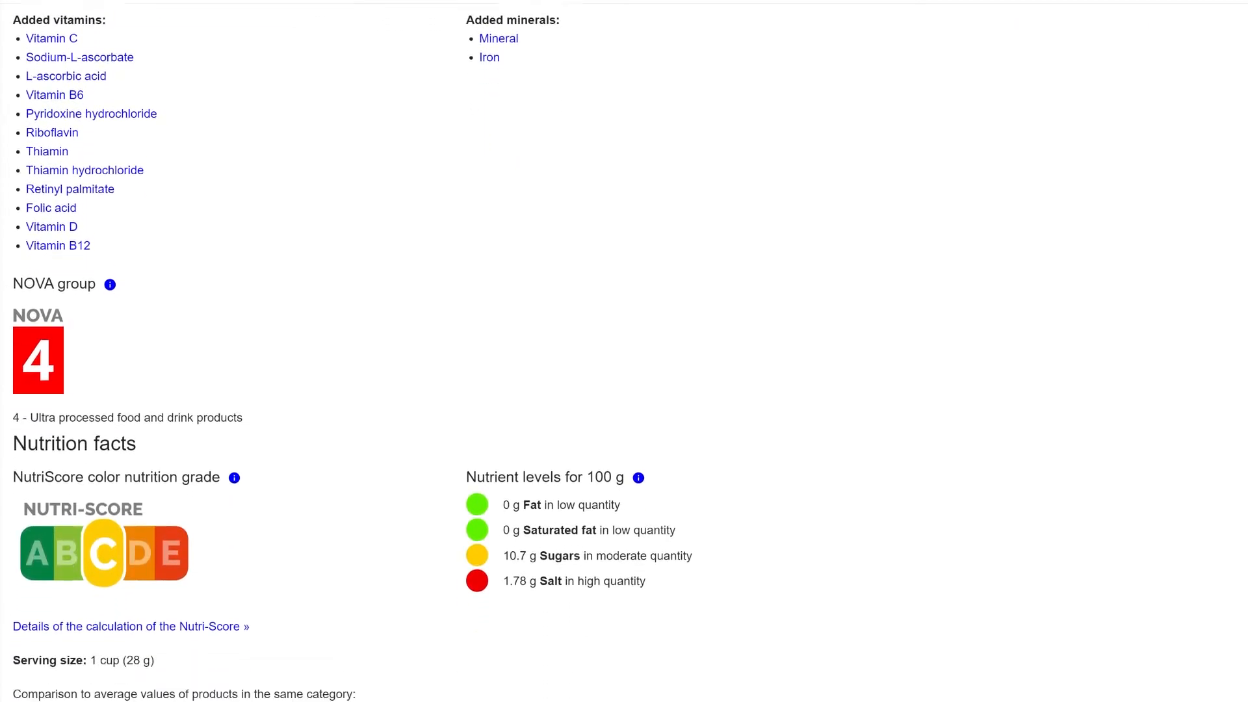
pyautogui.scroll(-3)
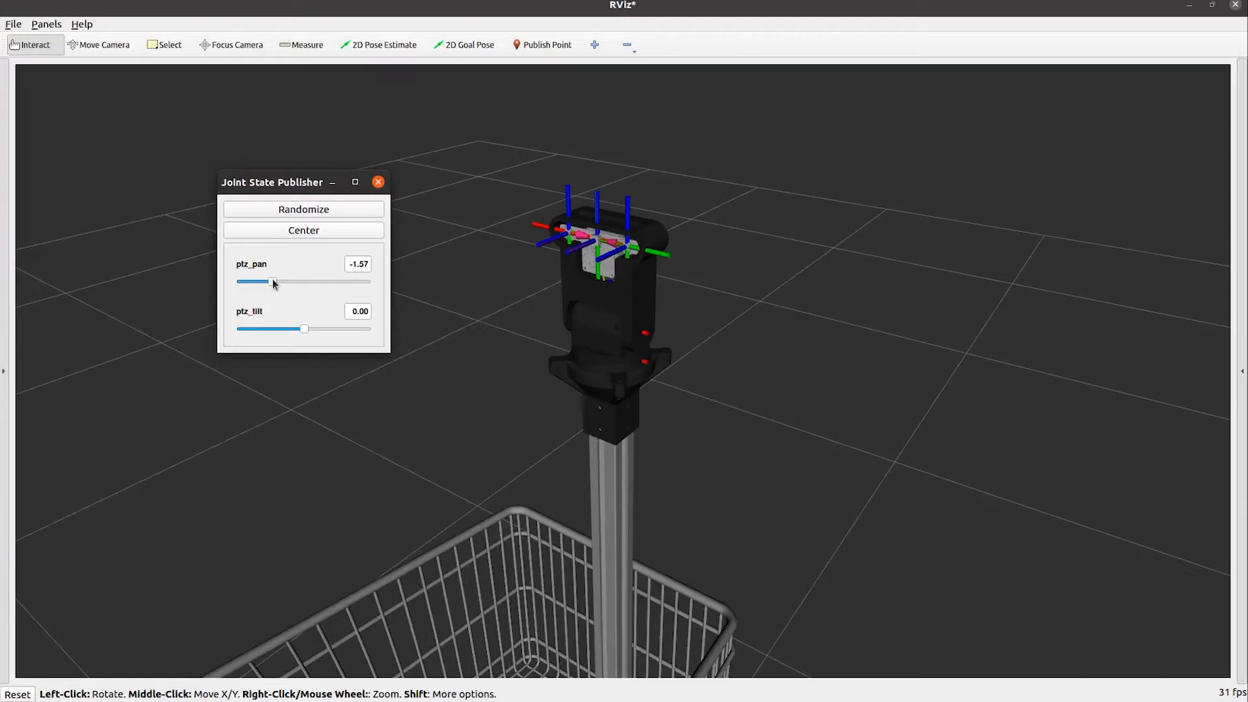
pyautogui.moveTo(273, 281); pyautogui.dragTo(340, 281)
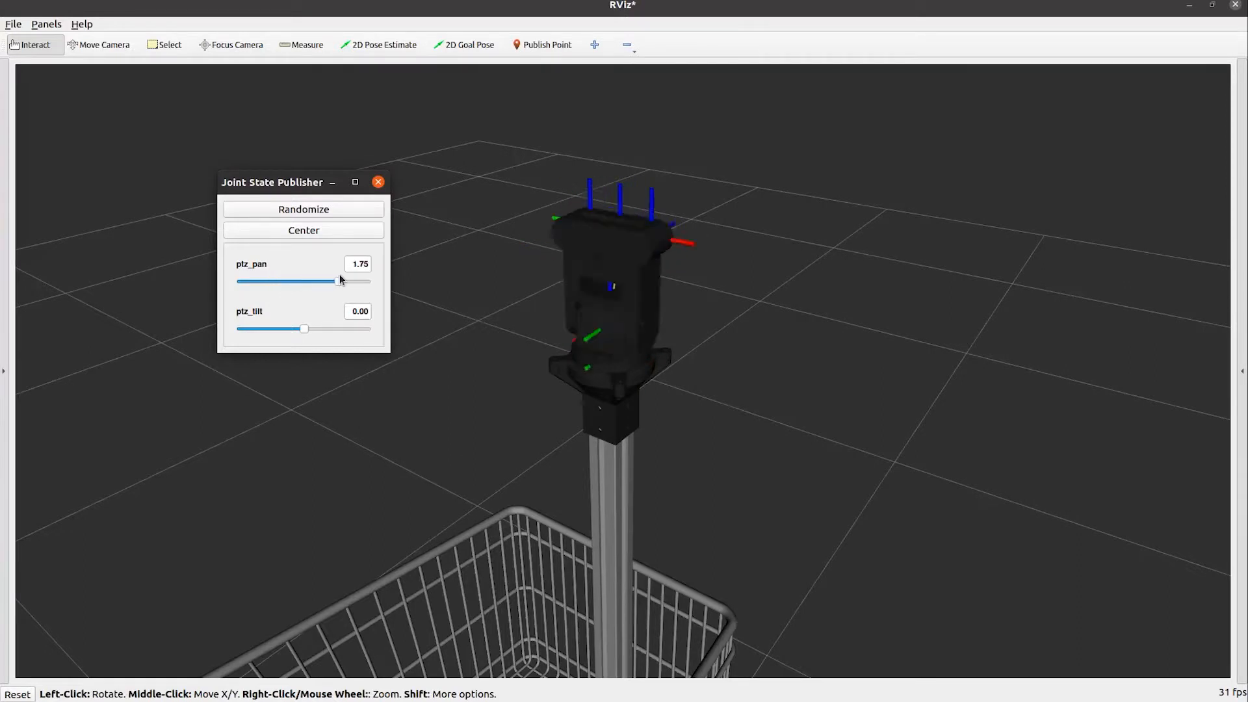
pyautogui.moveTo(334, 281); pyautogui.dragTo(263, 280)
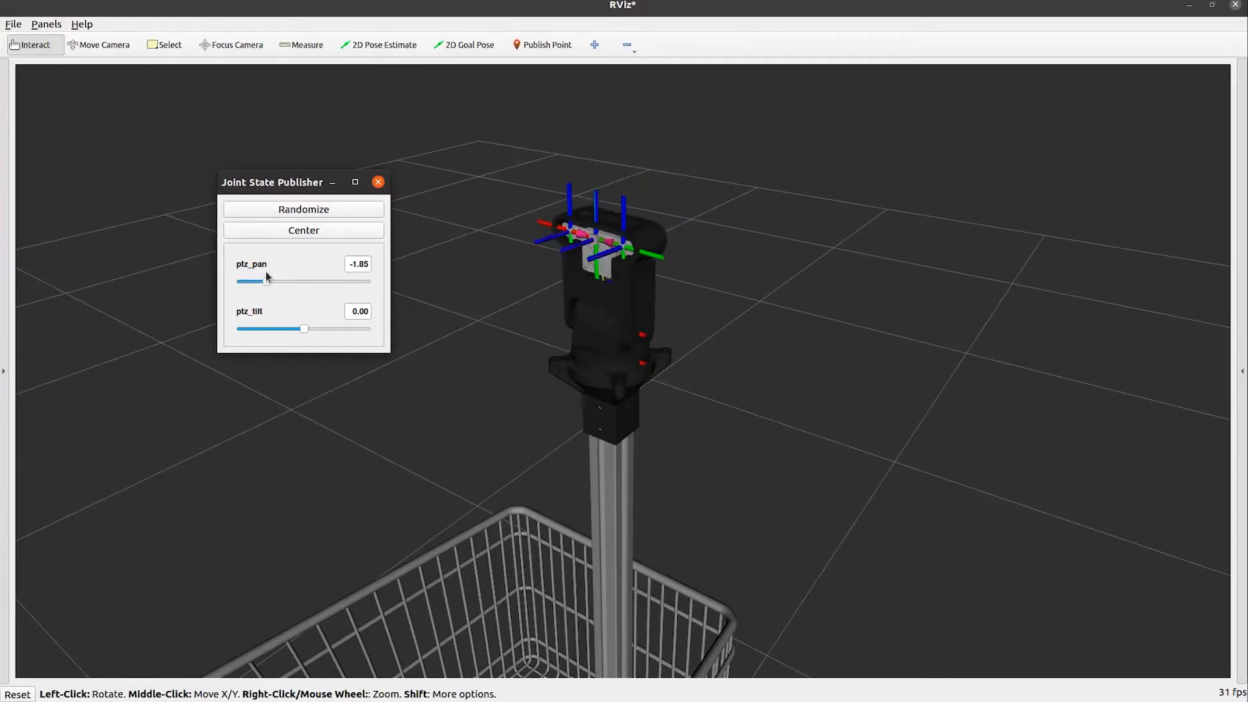
pyautogui.moveTo(302, 329); pyautogui.dragTo(329, 329)
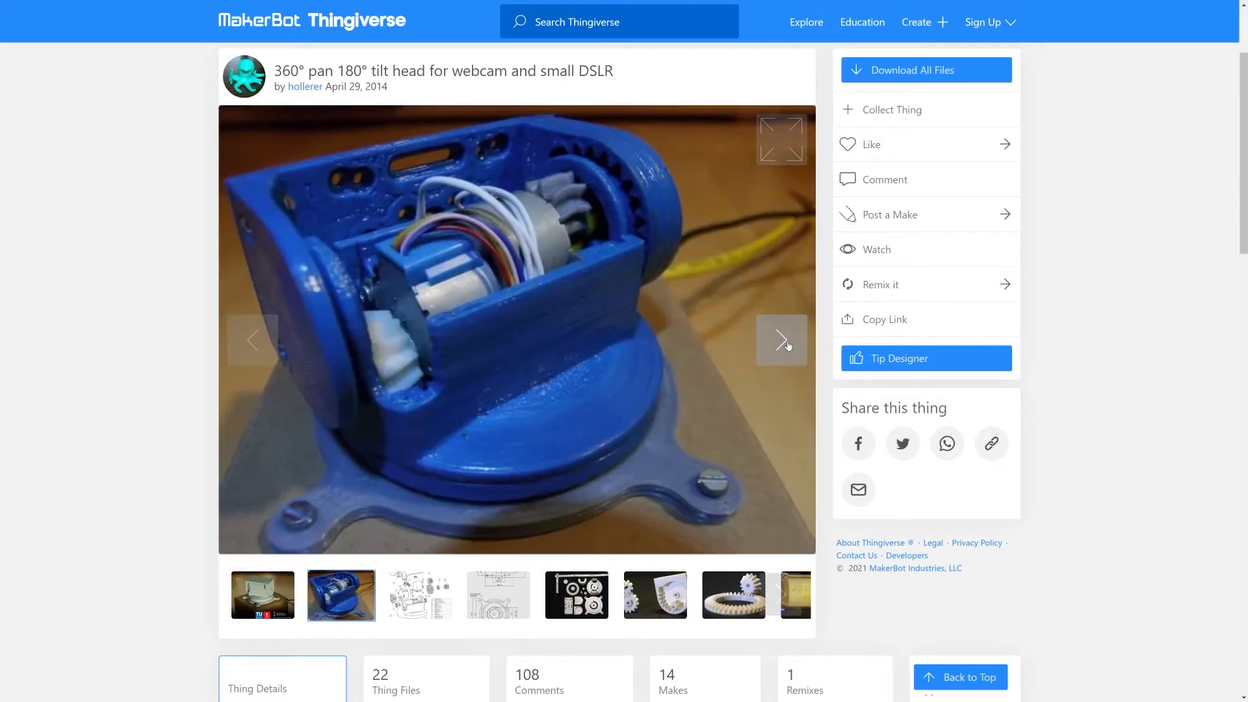
# - Advance the pan-tilt head's Thingiverse gallery to the next photo
pyautogui.click(781, 340)
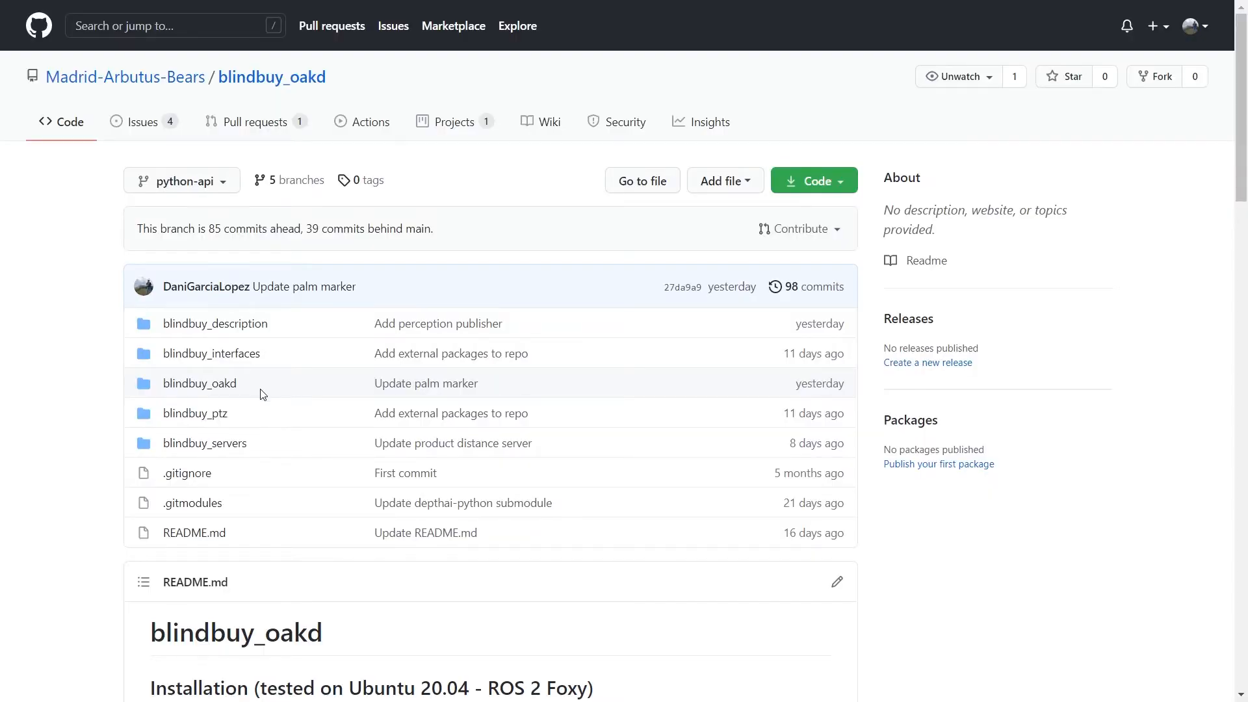
# - Open the blindbuy_oakd package folder, then its inner blindbuy_oakd source folder
pyautogui.click(200, 383)
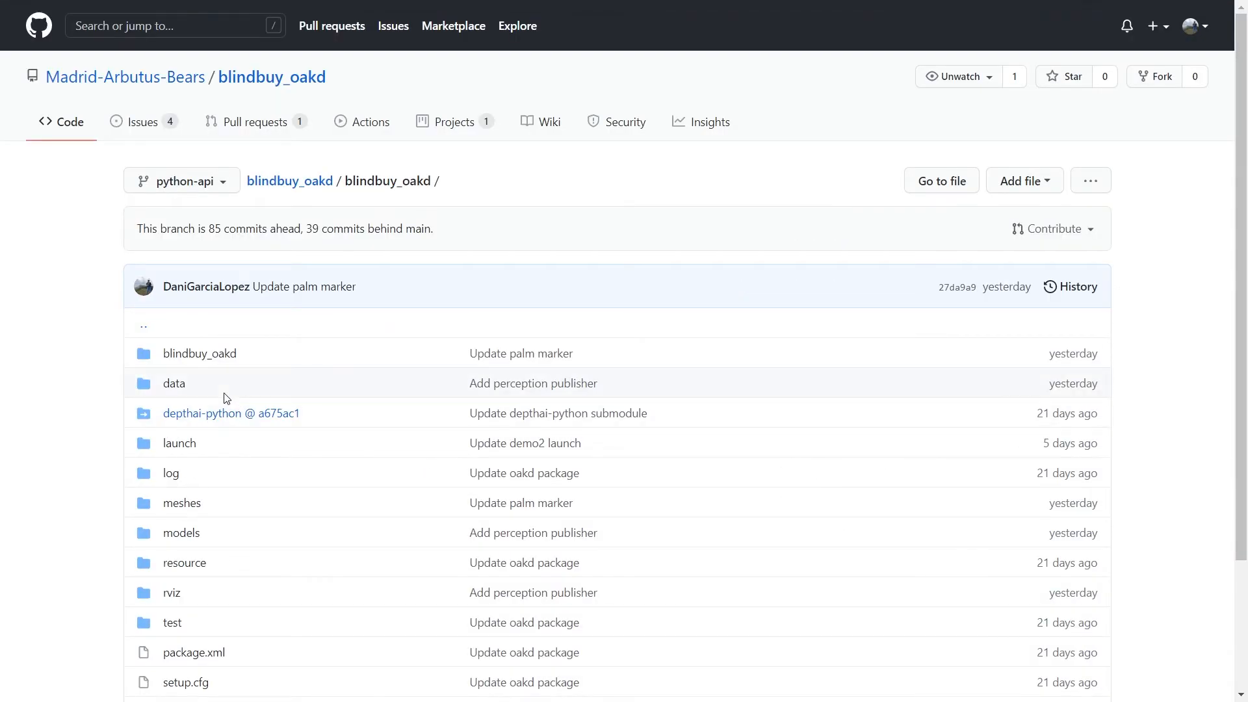
pyautogui.click(199, 353)
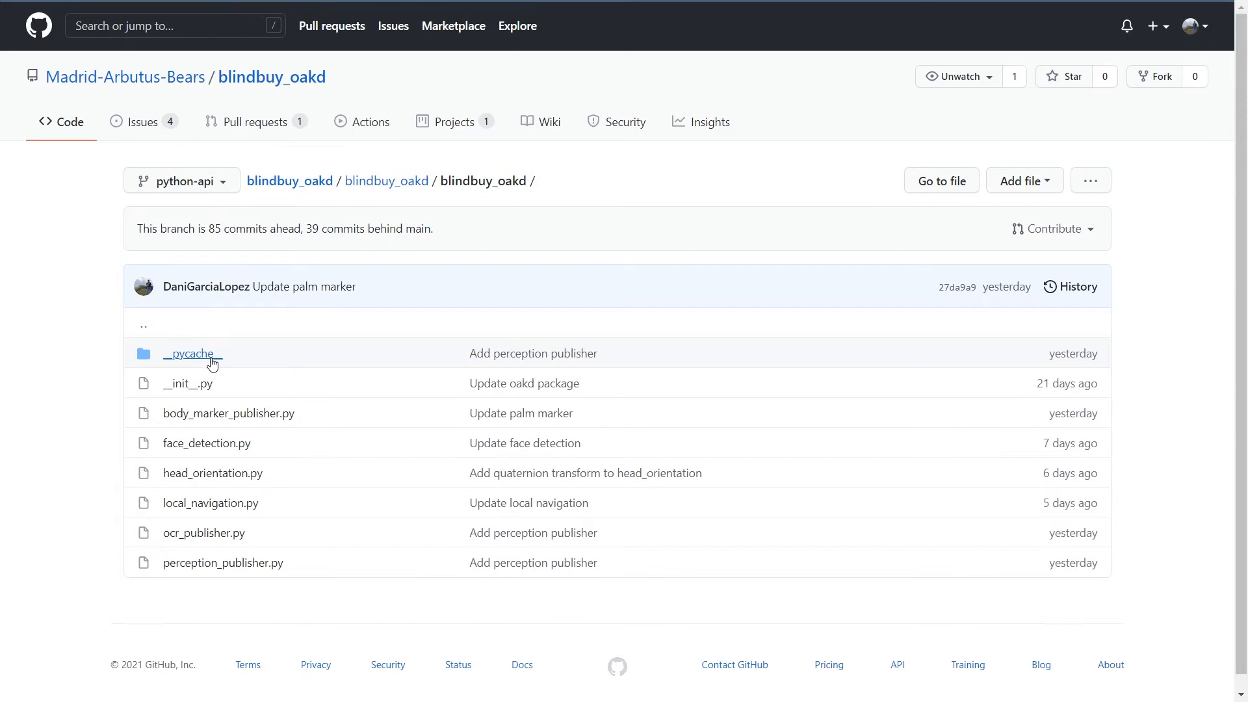
pyautogui.moveTo(261, 503)
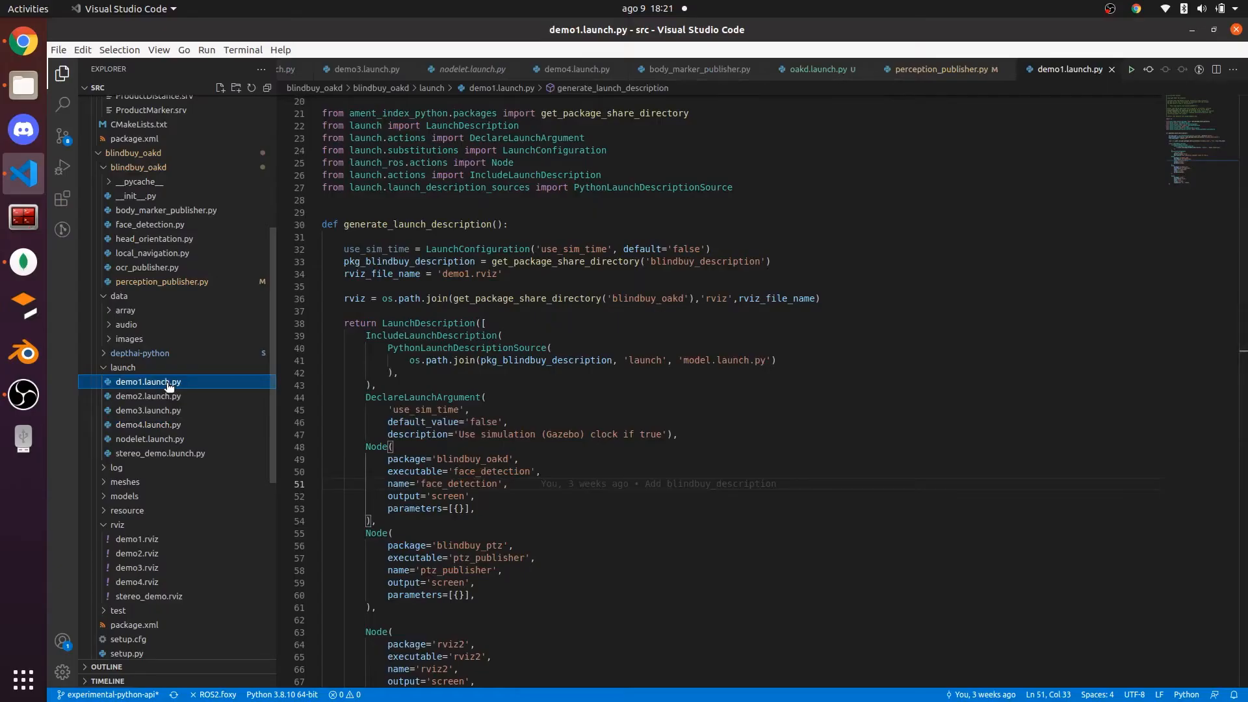
# - View demo2.launch.py, then the following demo launch file
pyautogui.click(148, 396)
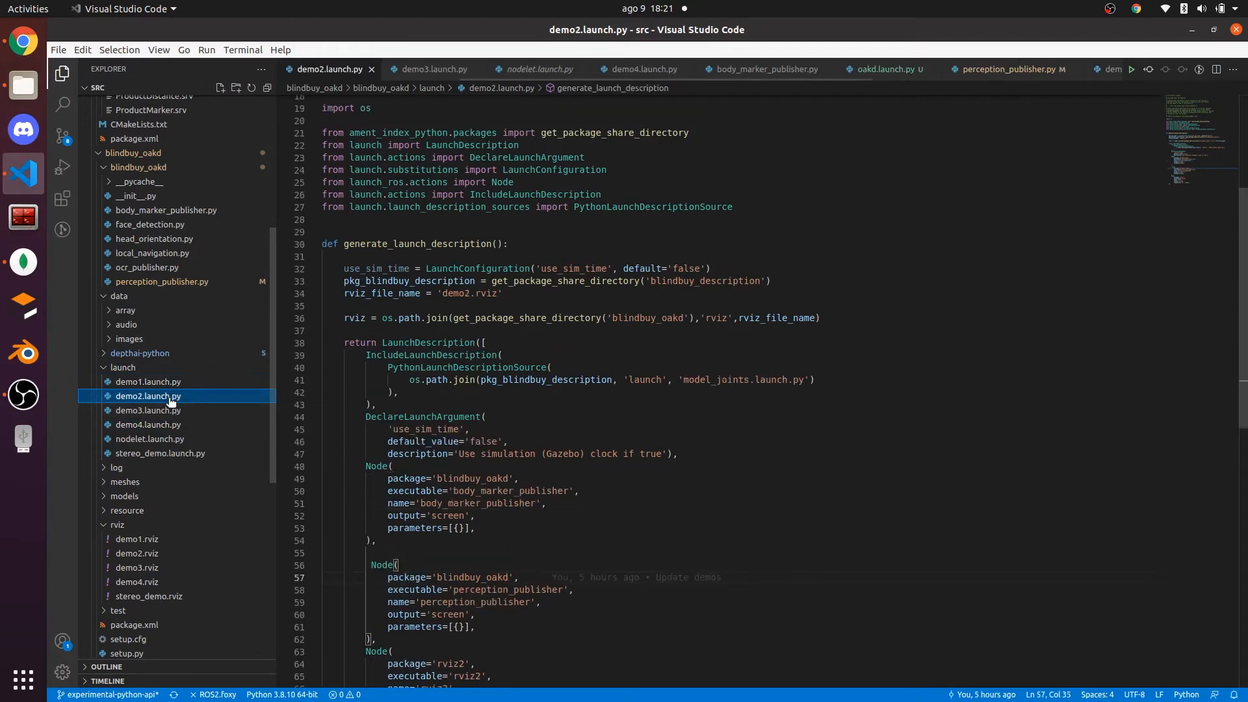
pyautogui.click(147, 410)
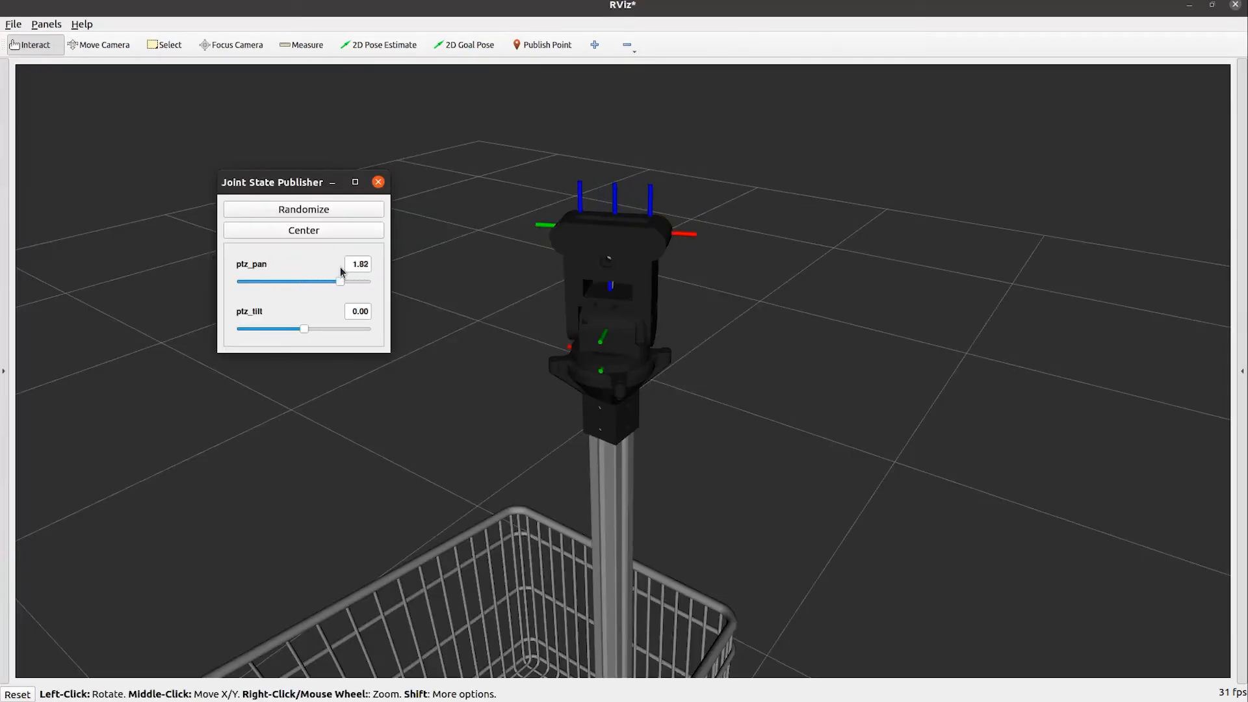
# - Swing ptz_pan from 1.82 to about -2.09, then adjust the ptz_tilt slider
pyautogui.moveTo(341, 281); pyautogui.dragTo(261, 280)
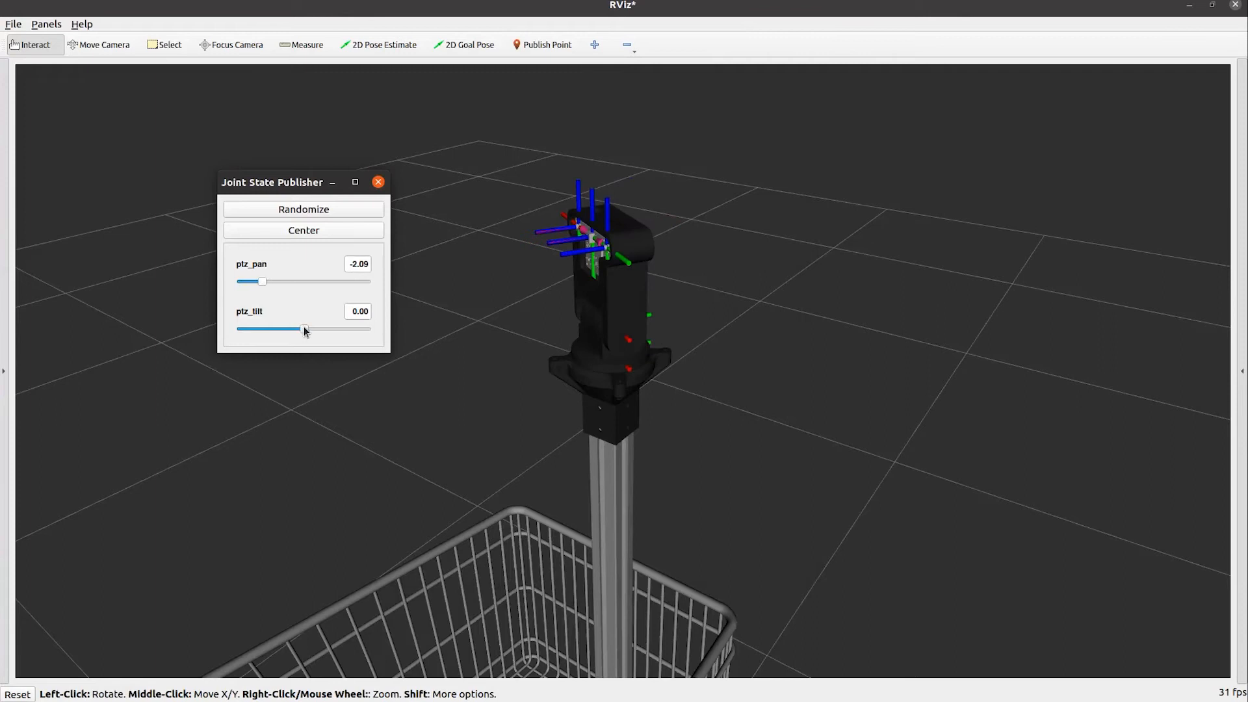
pyautogui.moveTo(303, 329); pyautogui.dragTo(280, 329)
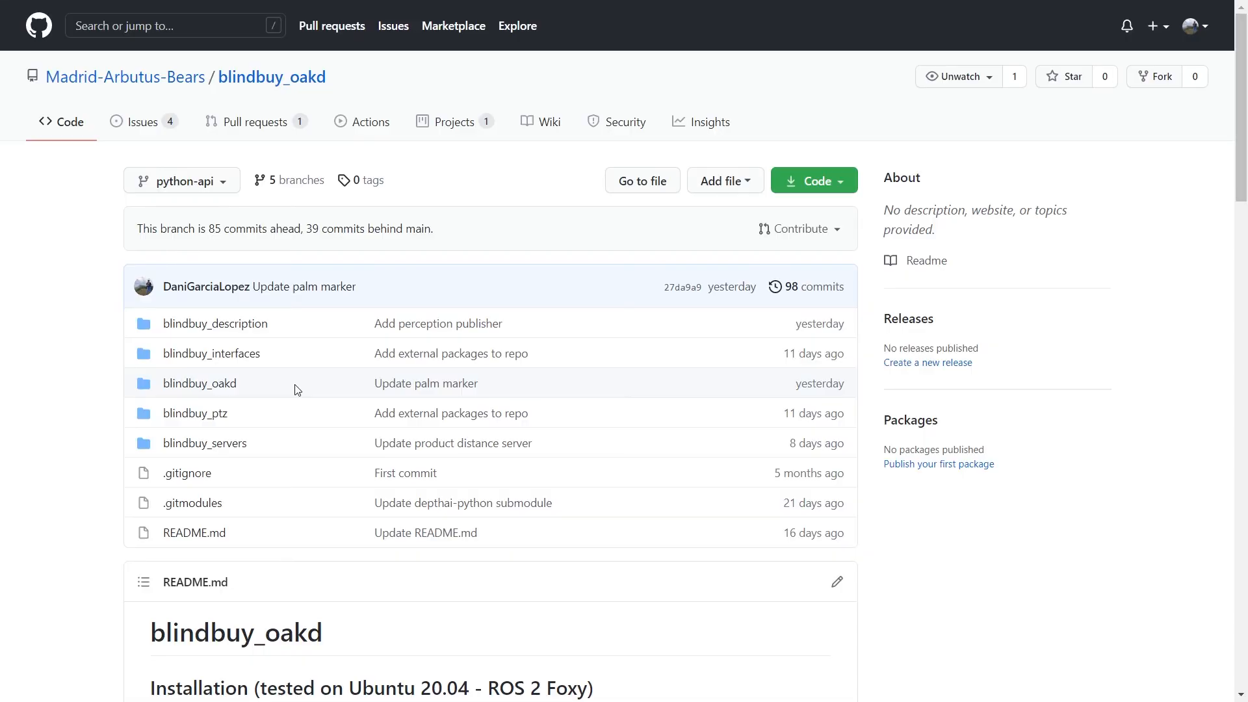
# - Reopen the blindbuy_oakd package folder and its inner blindbuy_oakd source folder
pyautogui.click(200, 383)
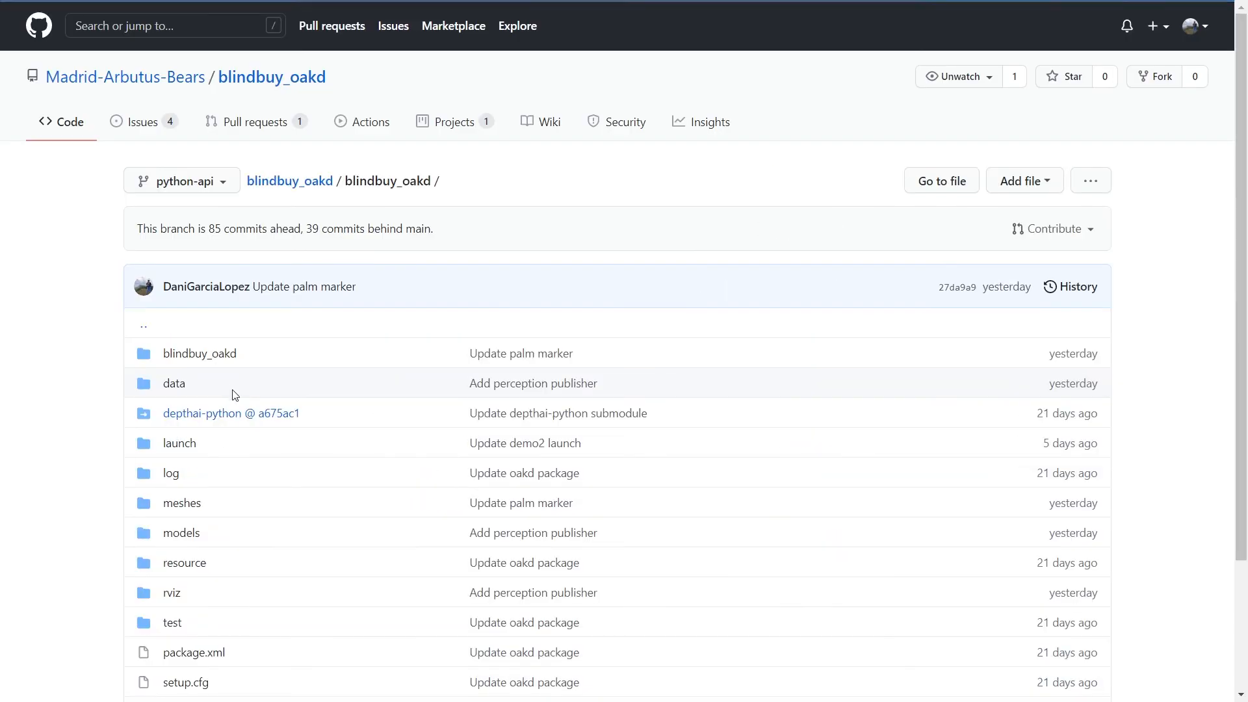
pyautogui.click(199, 353)
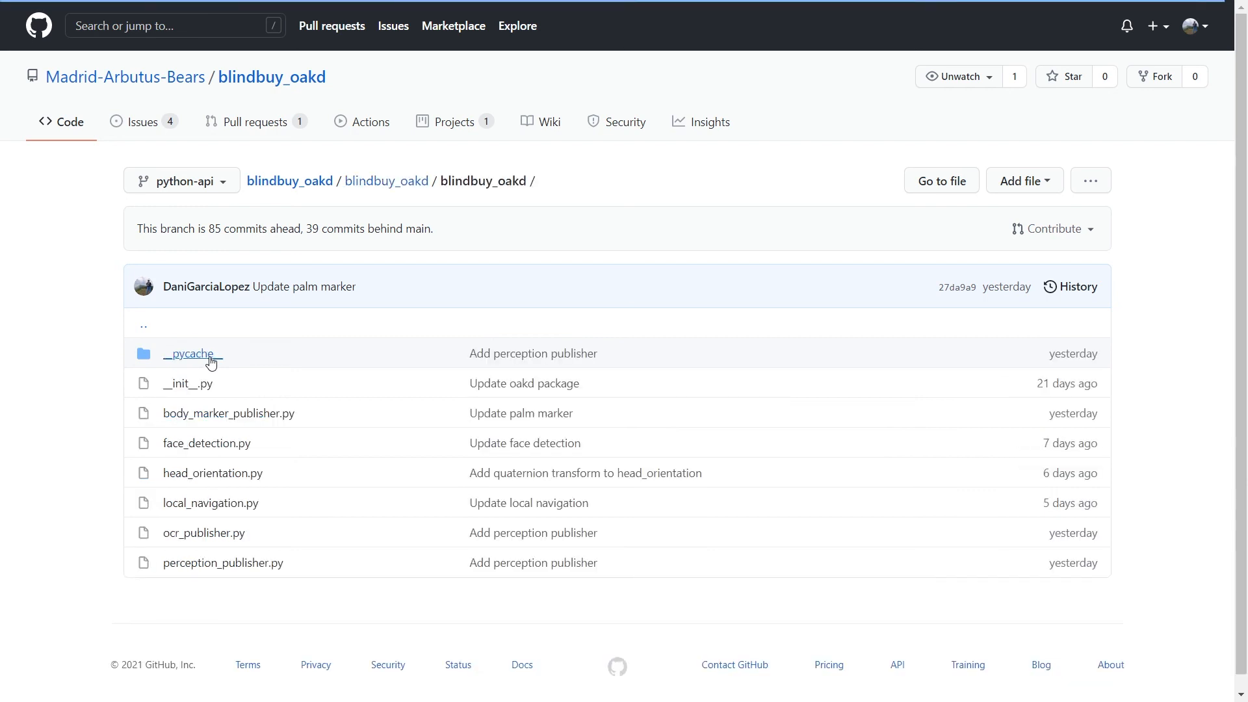